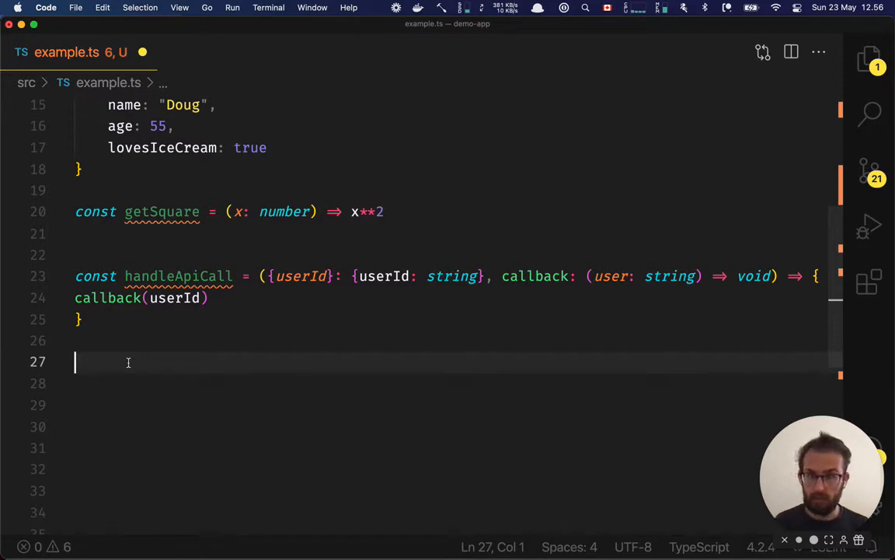
Write const getName = (user: {firstName: string}) => { return user.firstName }.
{"action": "type", "text": "const get"}
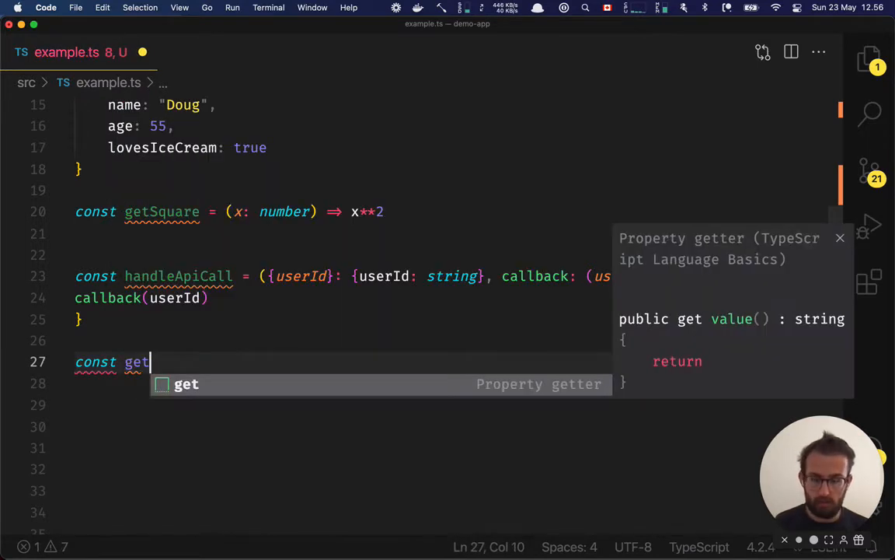
{"action": "type", "text": "Name ="}
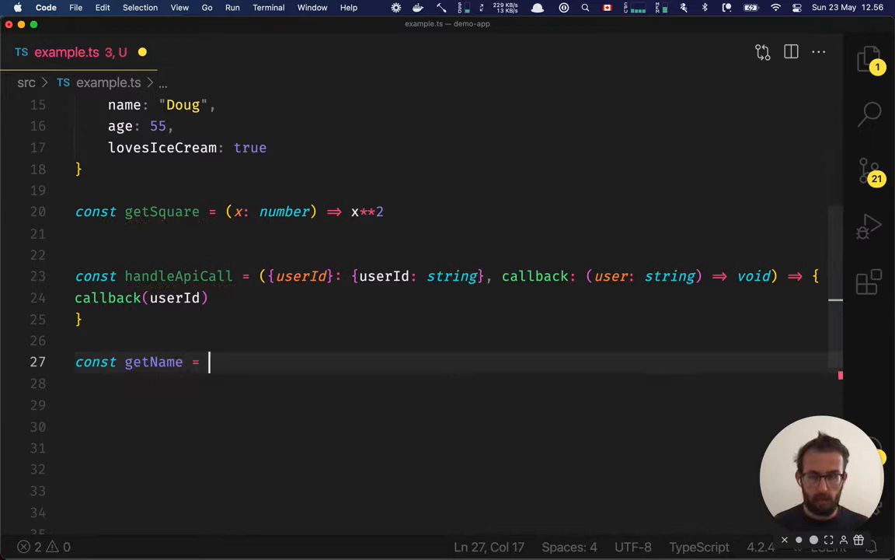
{"action": "type", "text": "() => {"}
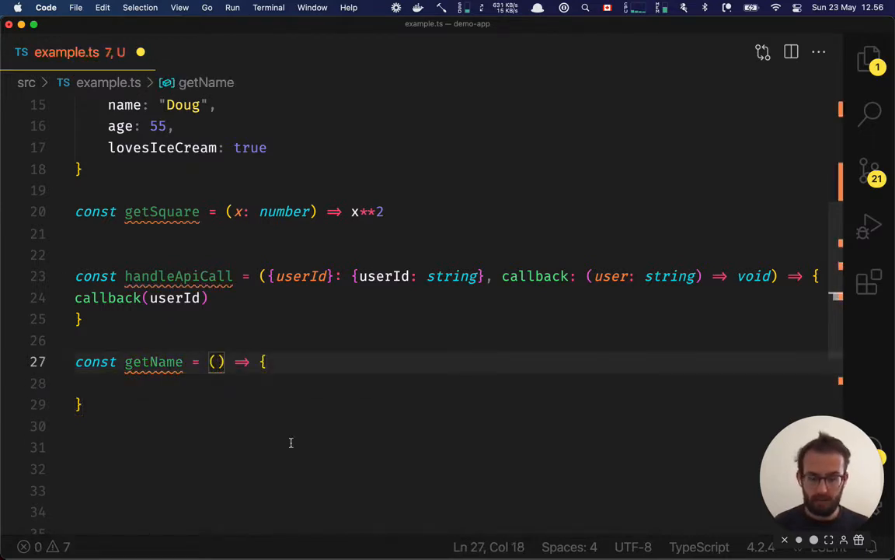
{"action": "type", "text": "user:"}
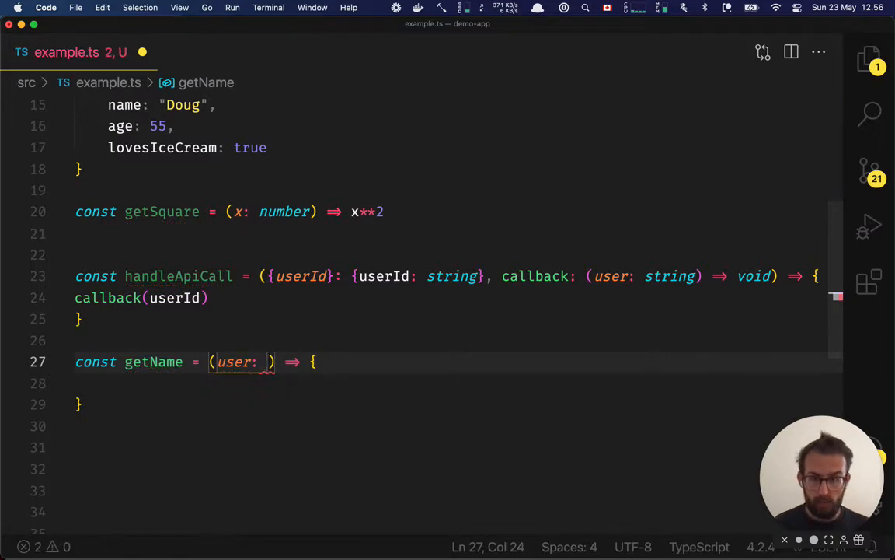
{"action": "type", "text": "{}"}
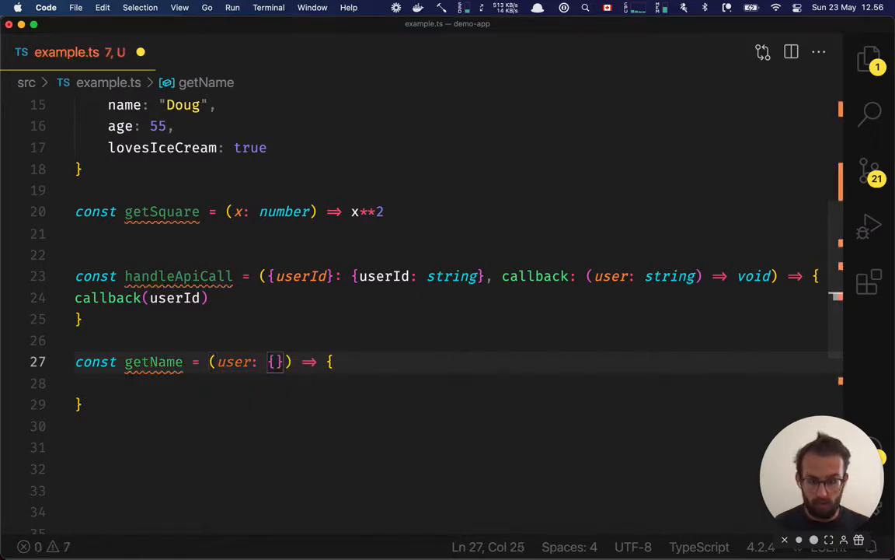
{"action": "type", "text": "firstName"}
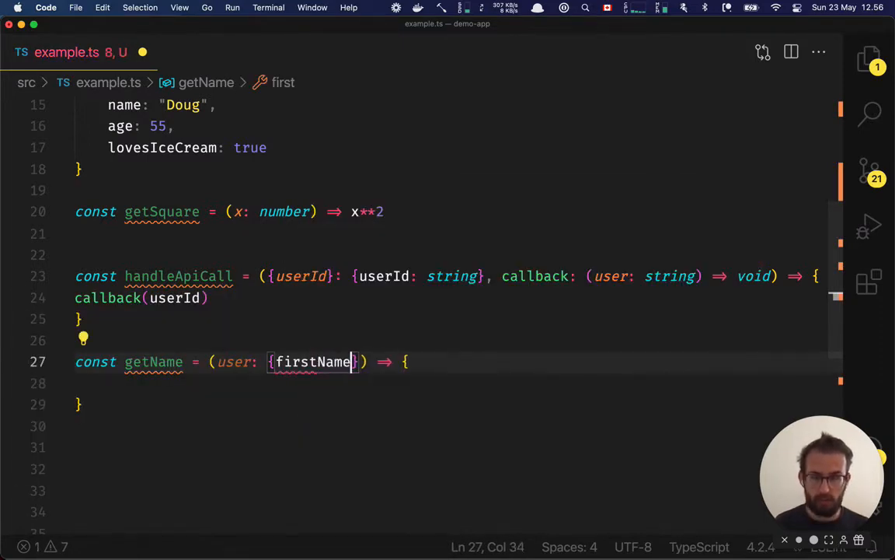
{"action": "type", "text": ": string"}
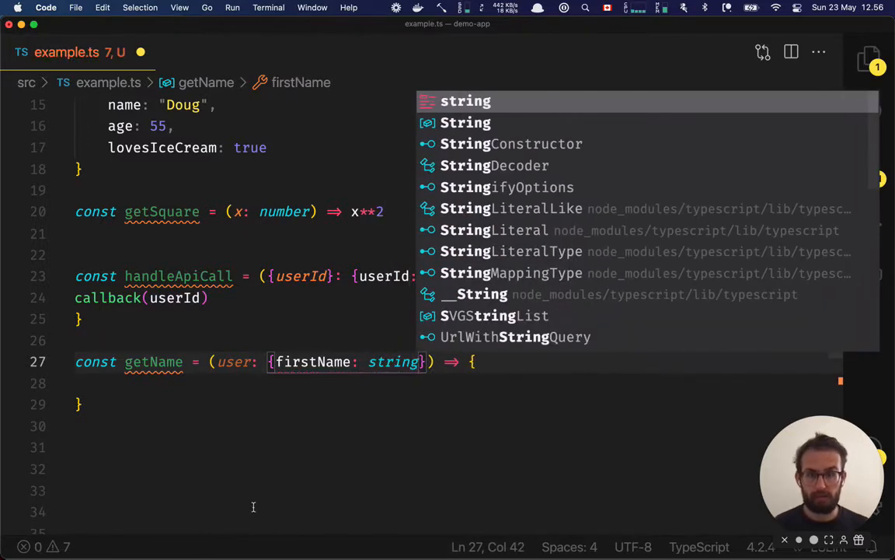
{"action": "key", "text": "Escape"}
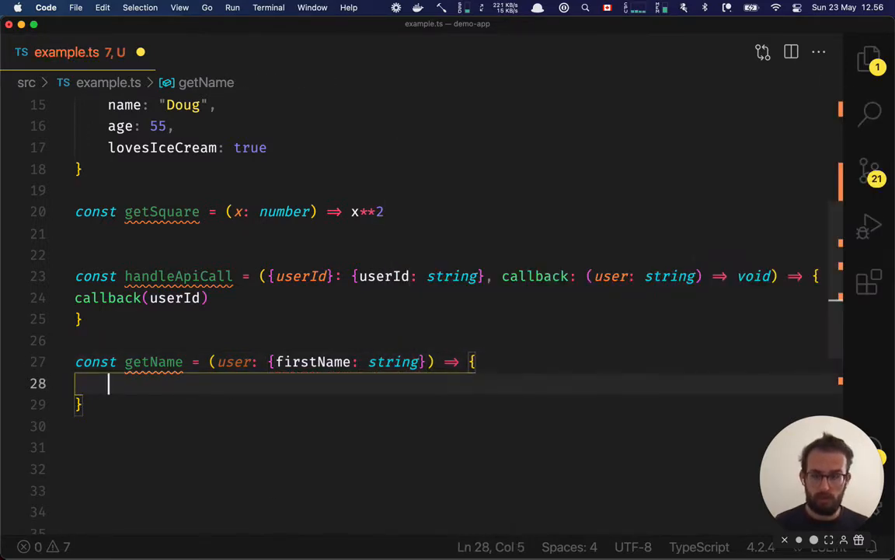
{"action": "type", "text": "return user"}
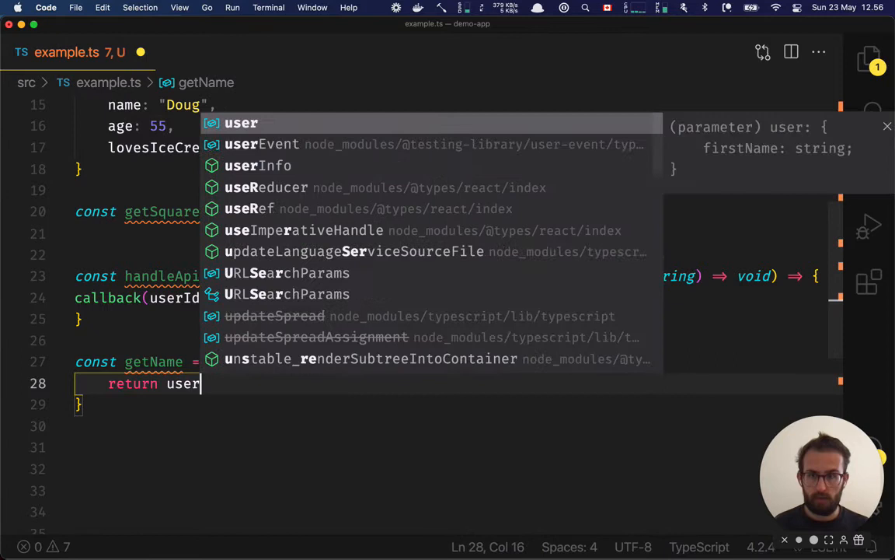
{"action": "type", "text": ".firstName"}
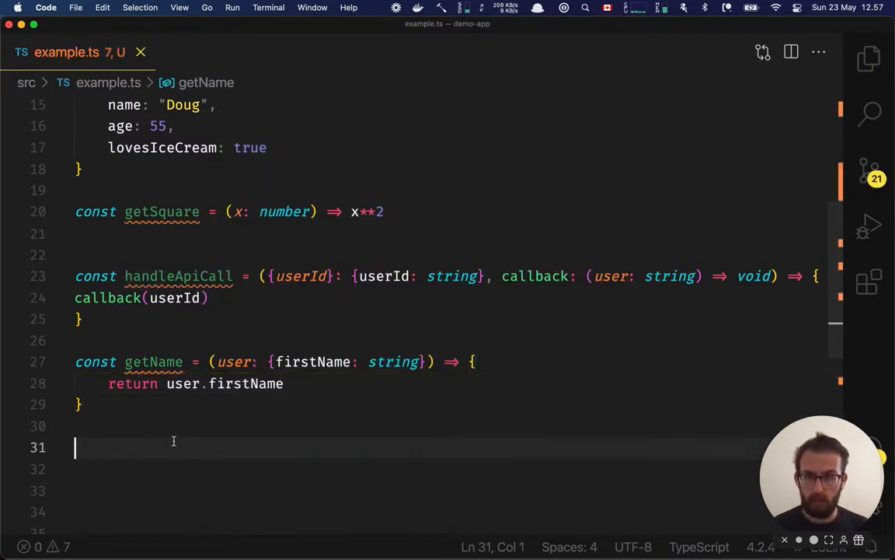
Add the call getName({firstName: "Braedon"}) below the function.
{"action": "type", "text": "getName("}
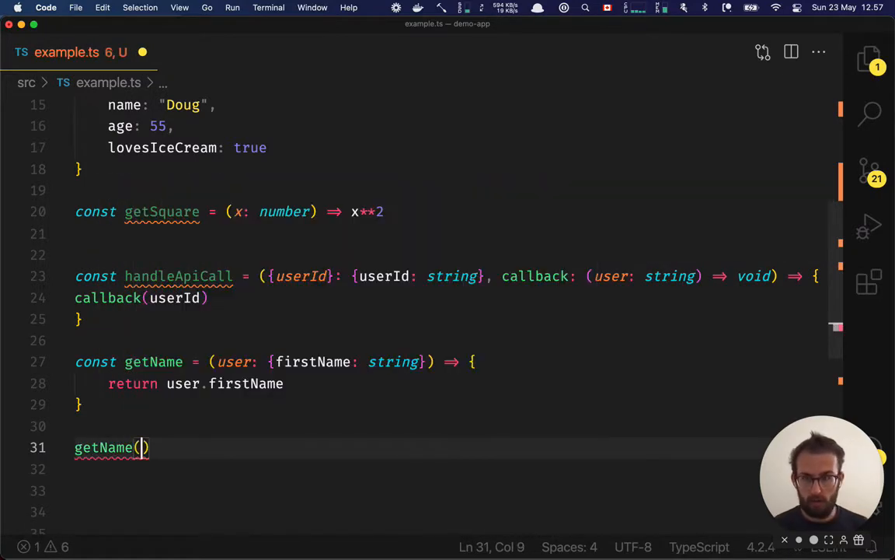
{"action": "mouse_move", "coordinate": [104, 447]}
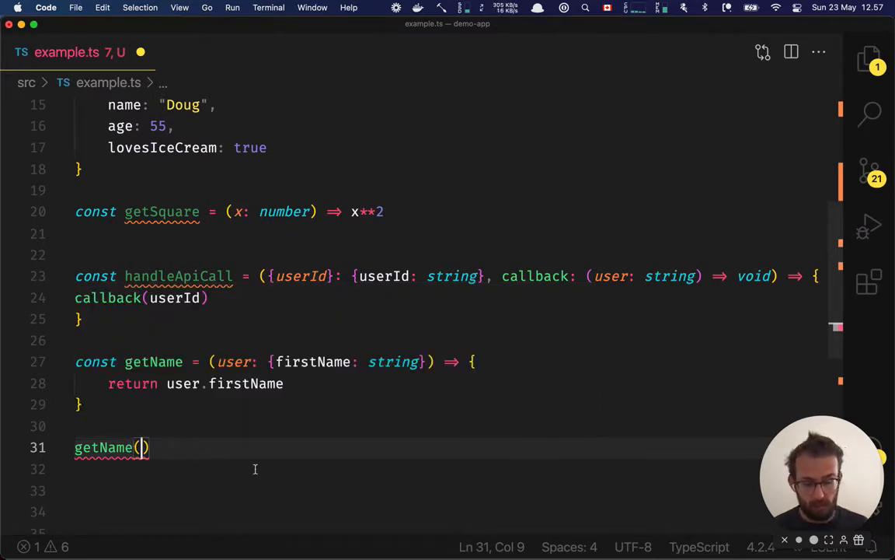
{"action": "type", "text": "{}"}
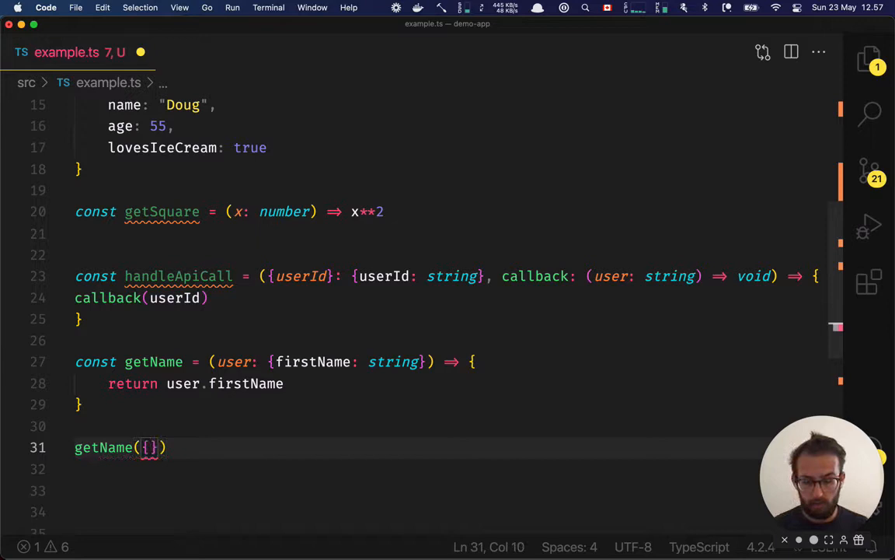
{"action": "mouse_move", "coordinate": [150, 447]}
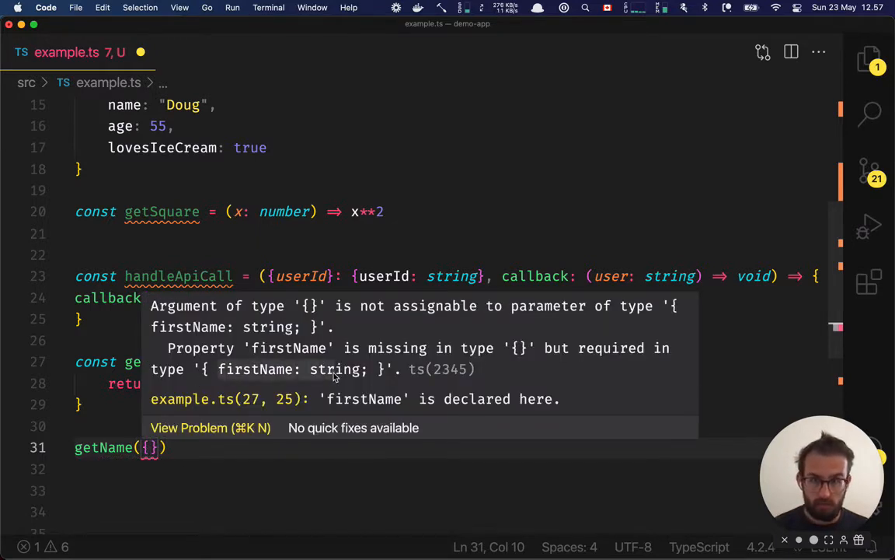
{"action": "type", "text": "firstName:"}
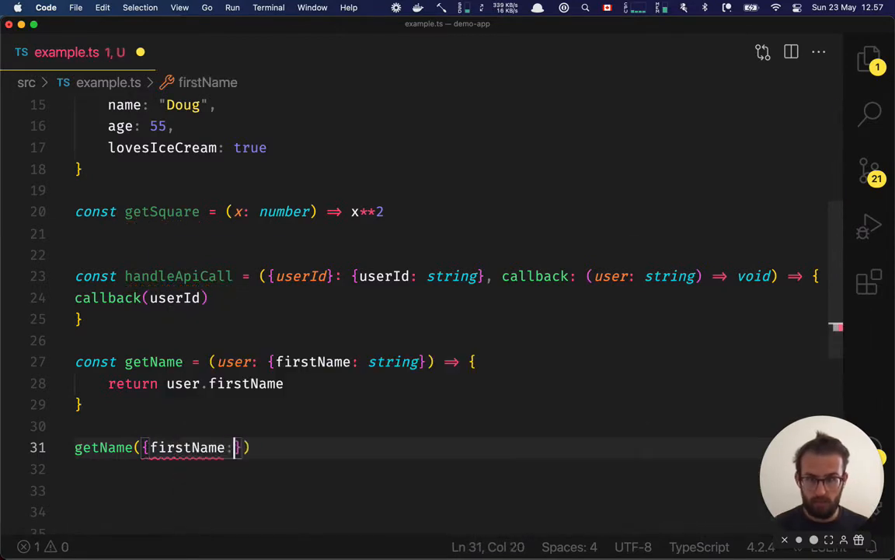
{"action": "type", "text": "\"Braedon\""}
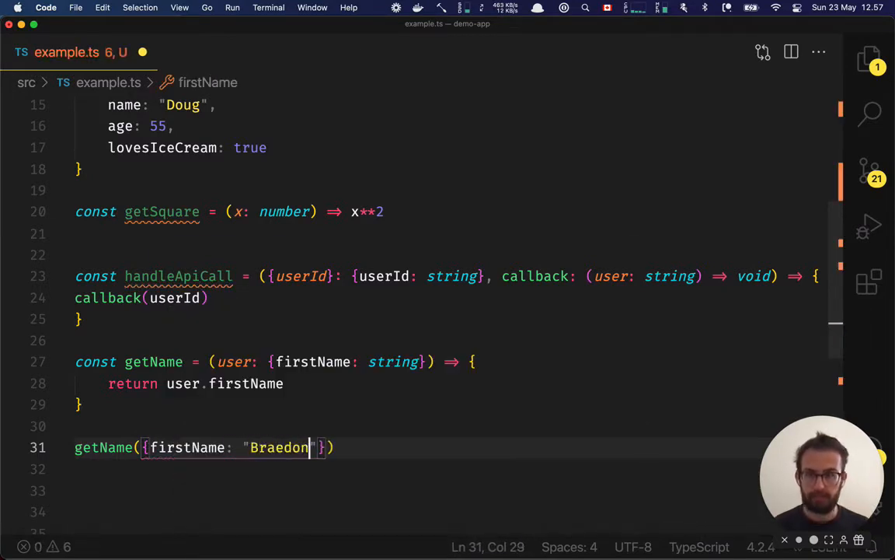
{"action": "left_click", "coordinate": [110, 425]}
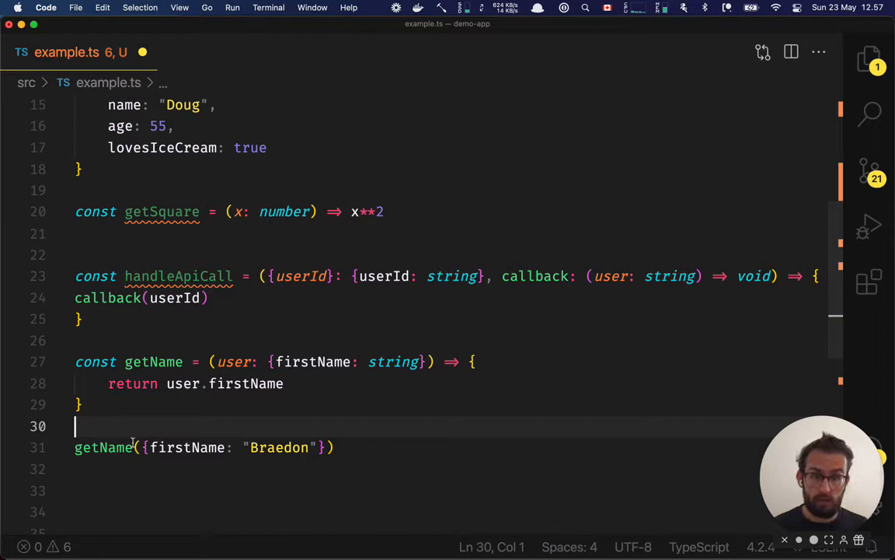
Delete the object argument from the getName call and select user in the return statement.
{"action": "double_click", "coordinate": [103, 447]}
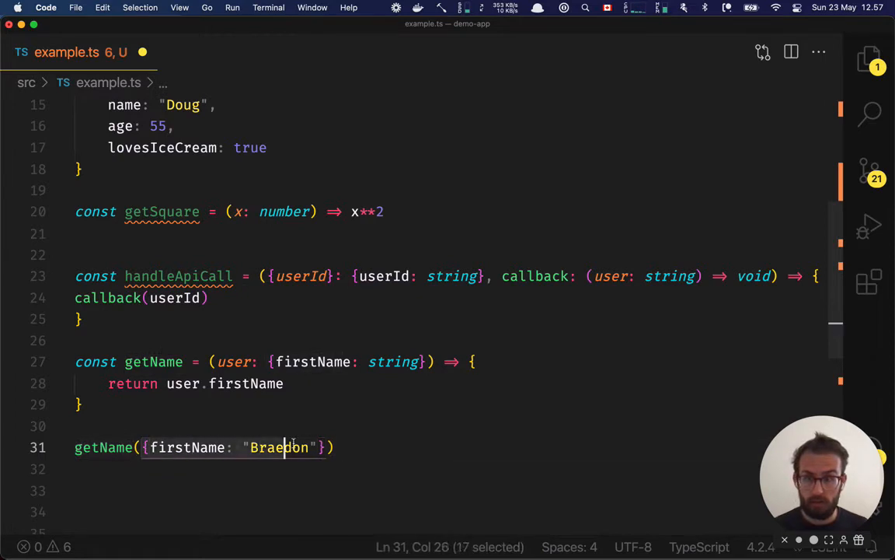
{"action": "key", "text": "Delete"}
{"action": "type", "text": "?"}
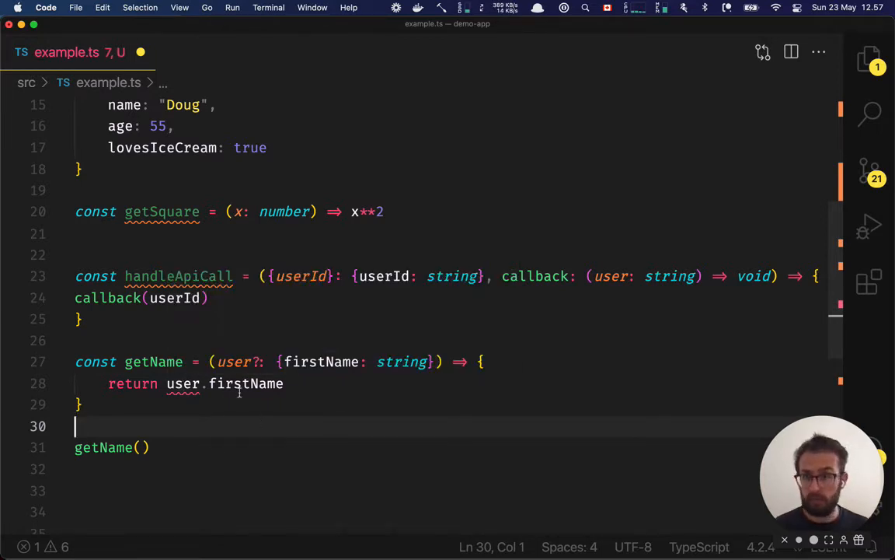
{"action": "double_click", "coordinate": [246, 383]}
{"action": "type", "text": "?"}
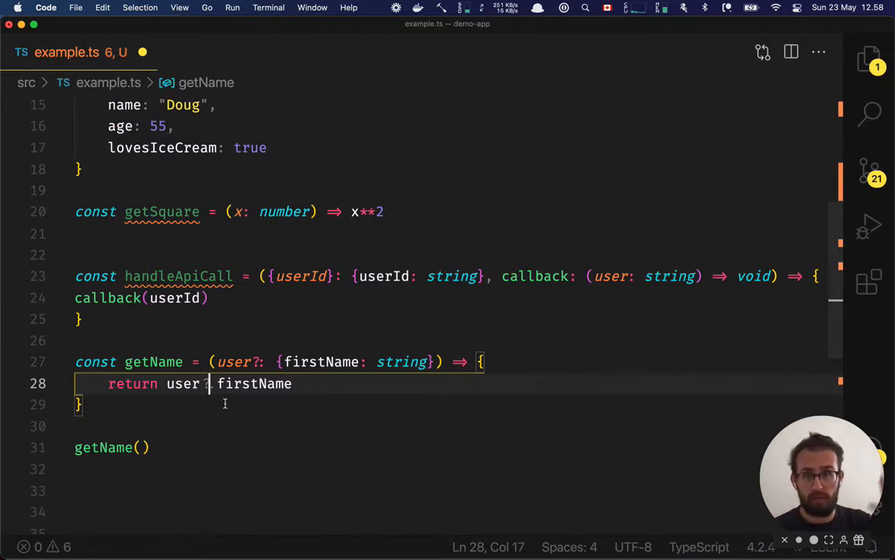
{"action": "mouse_move", "coordinate": [154, 361]}
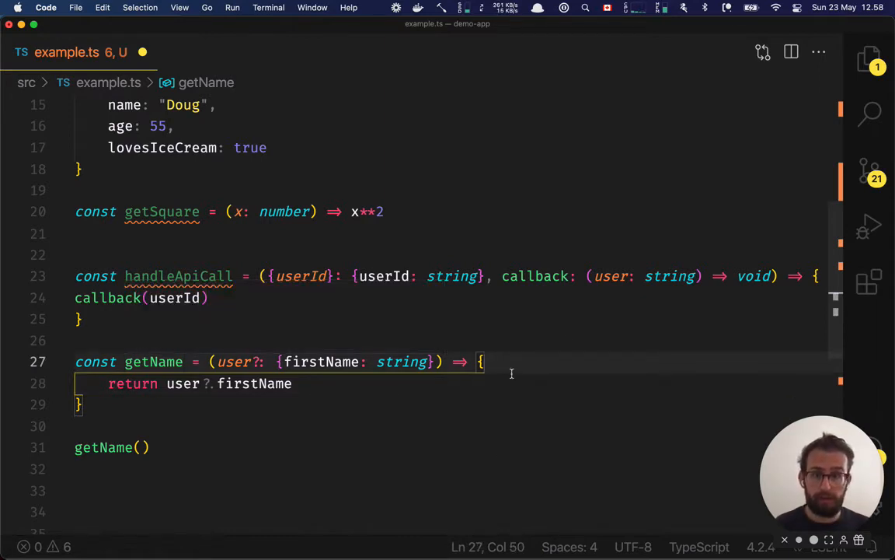
Replace the return with if (user?.firstName) return user.firstName, else return "Unknown".
{"action": "left_click", "coordinate": [293, 383]}
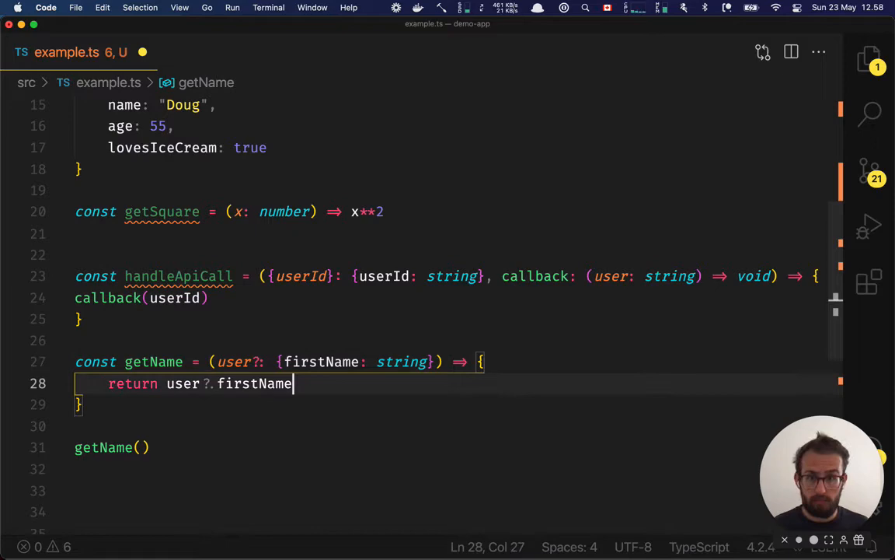
{"action": "type", "text": "if"}
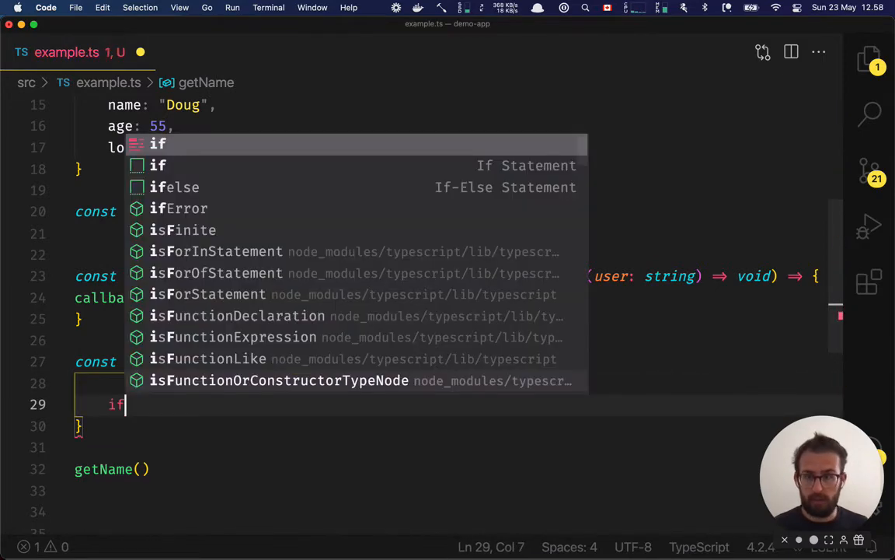
{"action": "type", "text": "(user.firstName) {"}
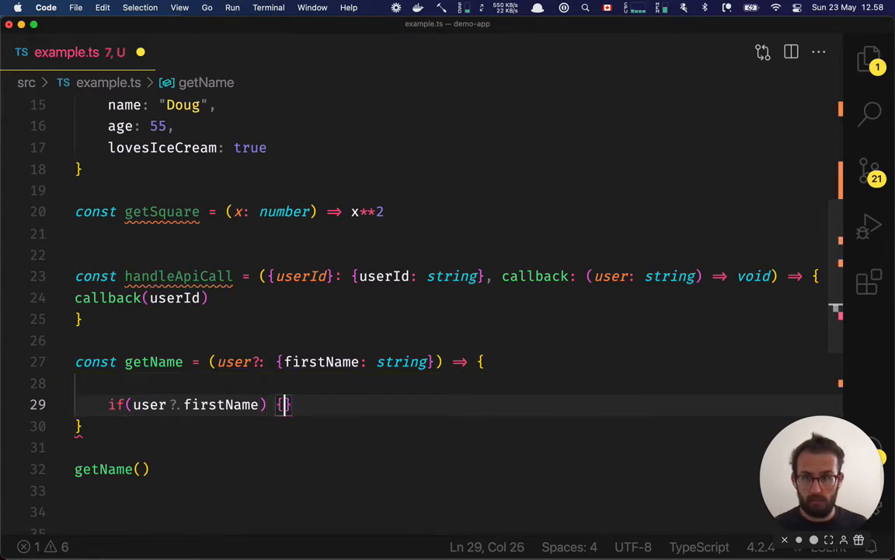
{"action": "type", "text": "return"}
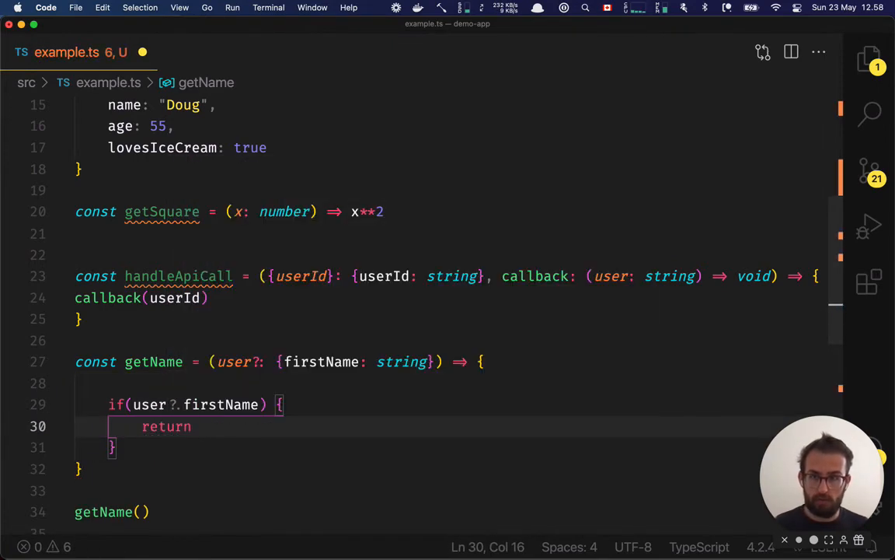
{"action": "type", "text": "user.firstName"}
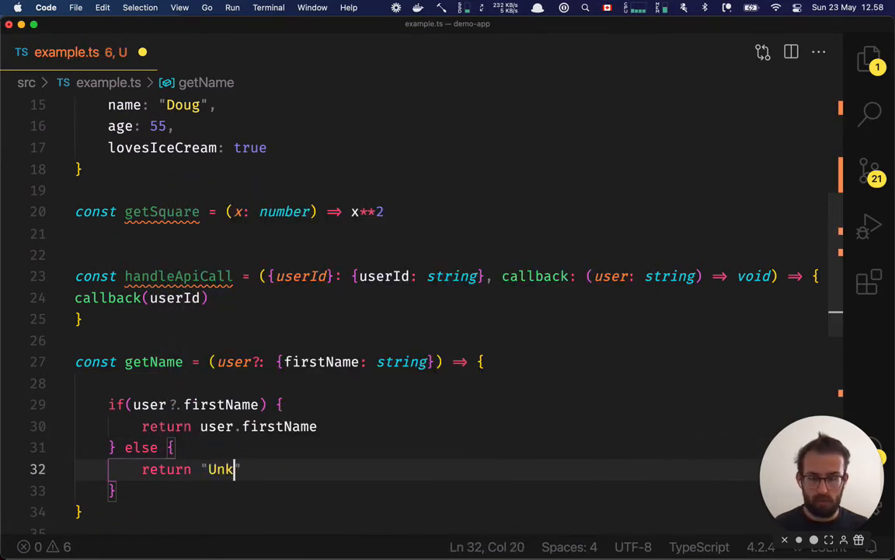
{"action": "type", "text": "nown"}
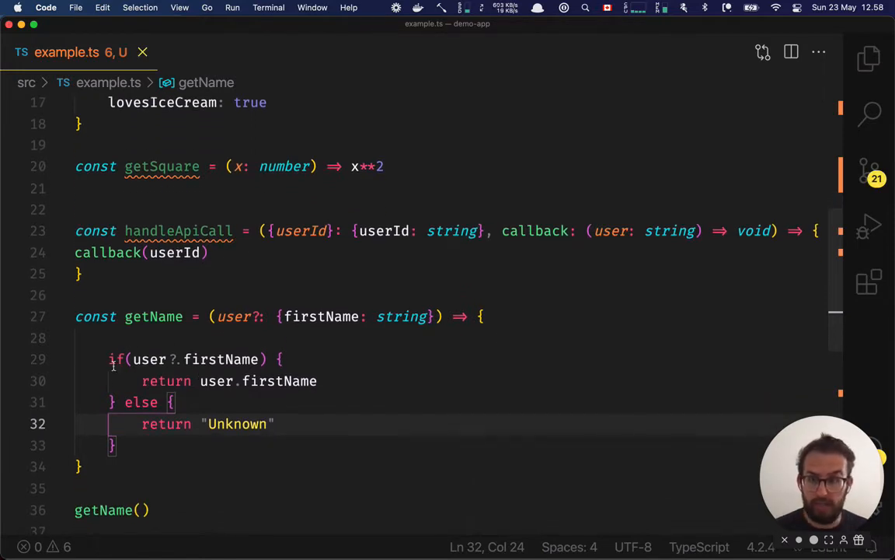
{"action": "mouse_move", "coordinate": [149, 359]}
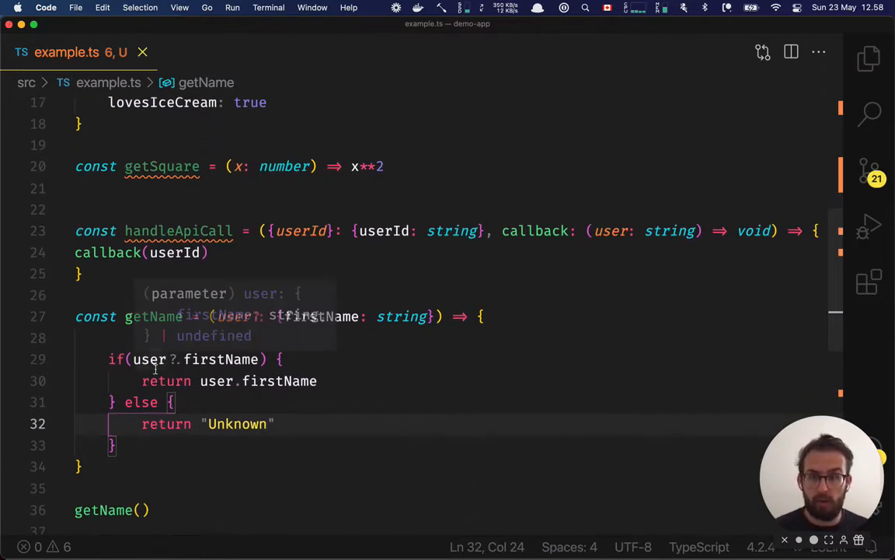
{"action": "left_click", "coordinate": [165, 359]}
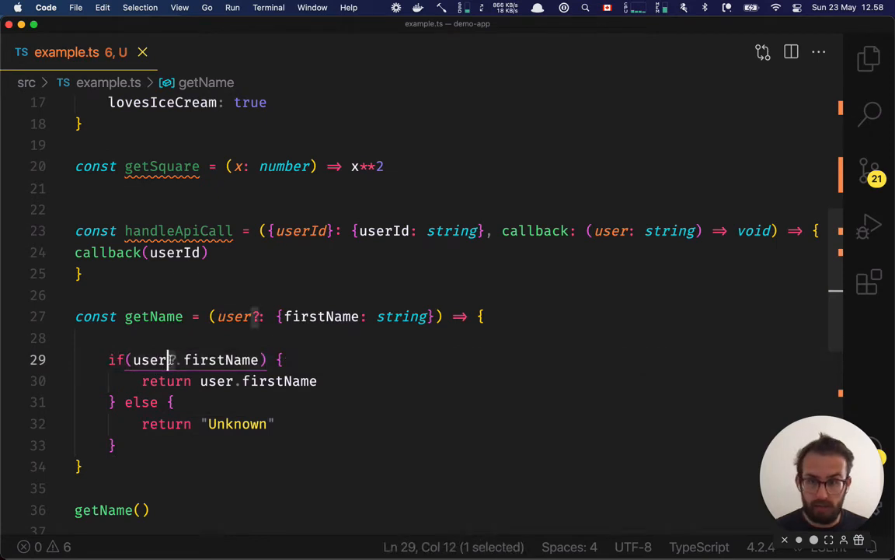
{"action": "mouse_move", "coordinate": [153, 315]}
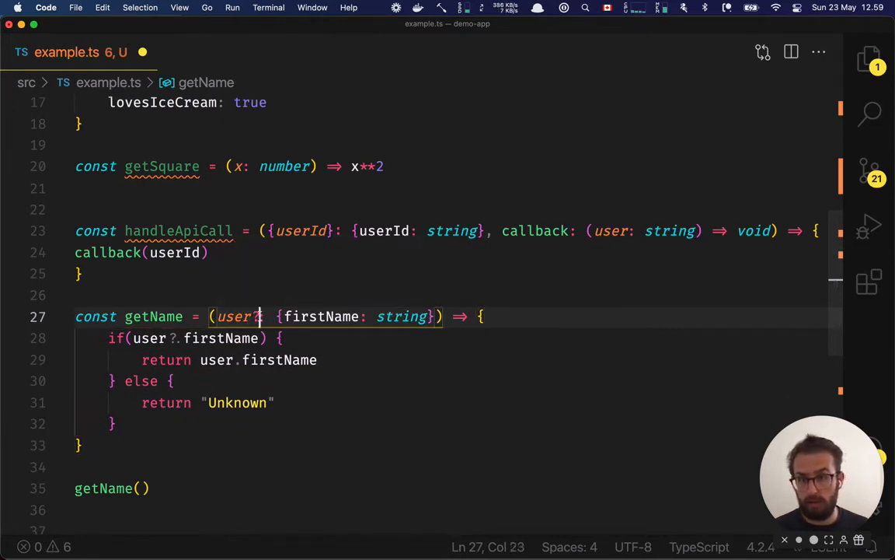
Drop the ? from user and type the parameter as {firstName: string} | null.
{"action": "key", "text": "Backspace"}
{"action": "type", "text": " | n"}
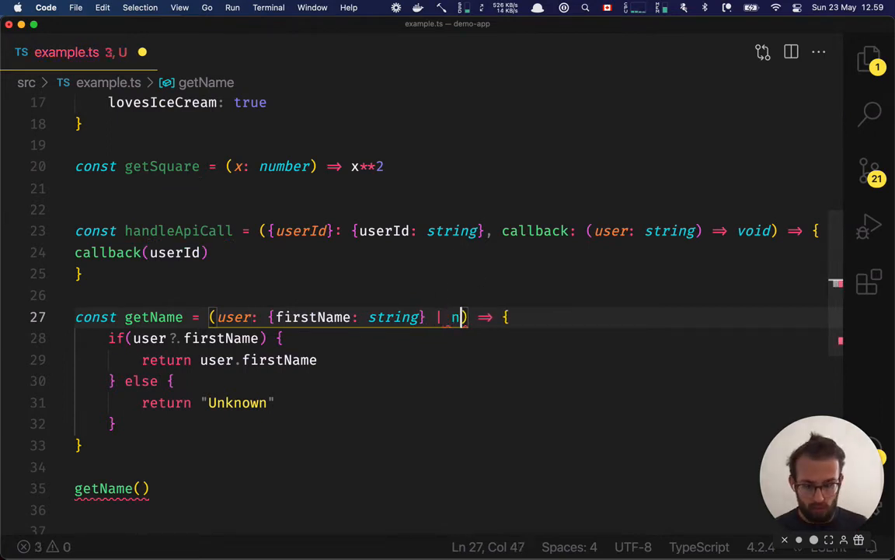
{"action": "type", "text": "ull)"}
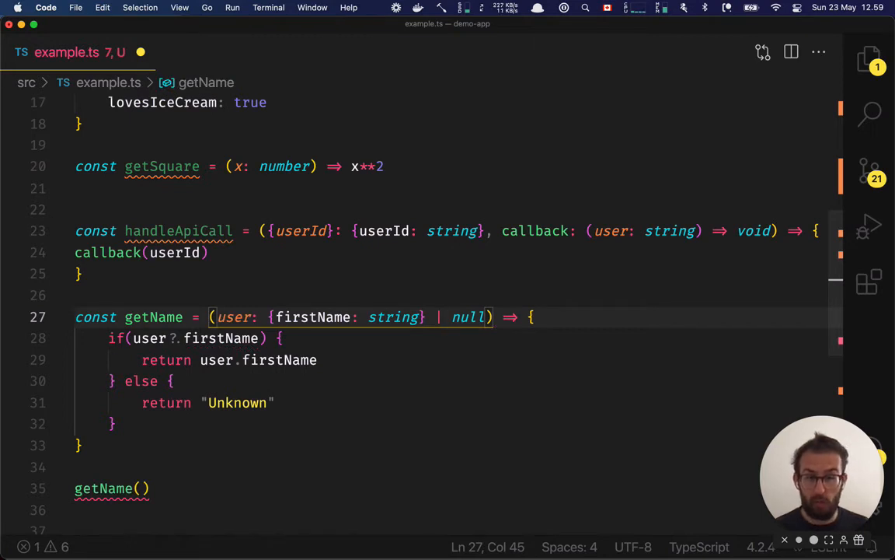
{"action": "mouse_move", "coordinate": [217, 488]}
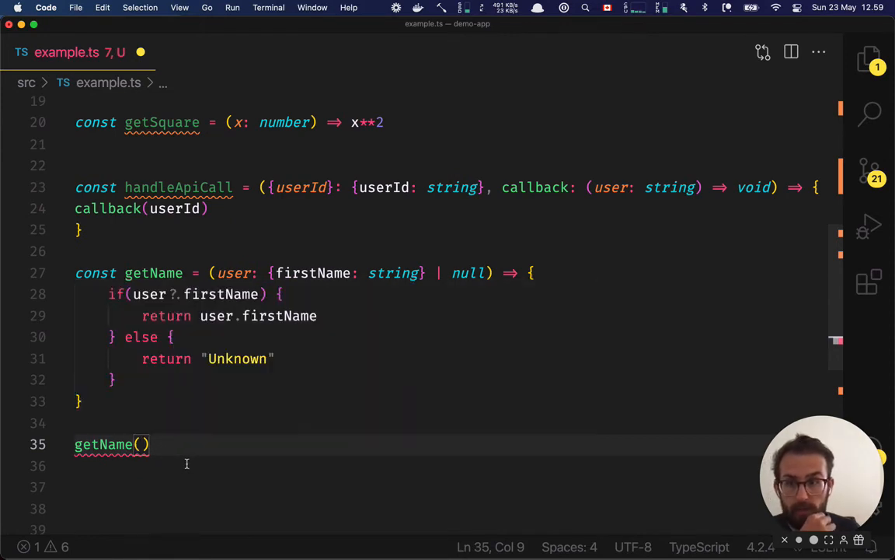
Try getName(null) and a | undefined type, then restore optional user?: {firstName: string}.
{"action": "type", "text": "null"}
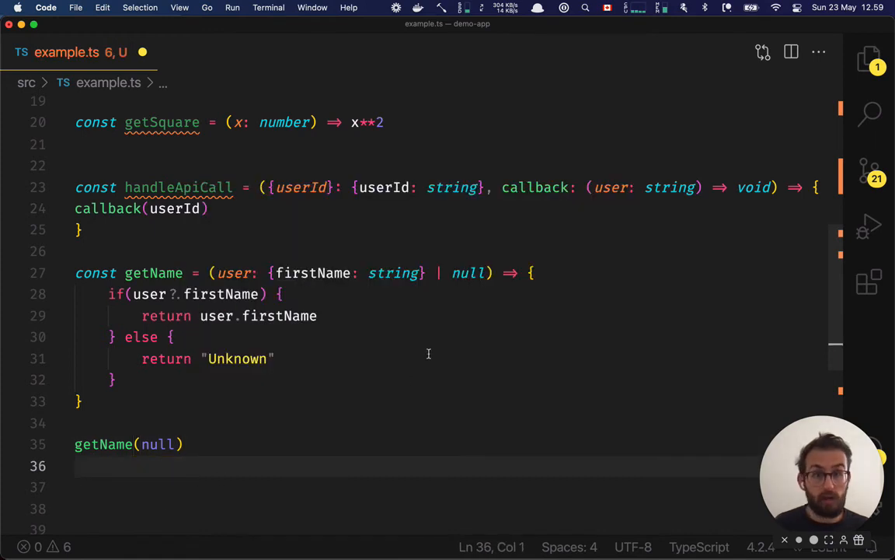
{"action": "type", "text": "undefined"}
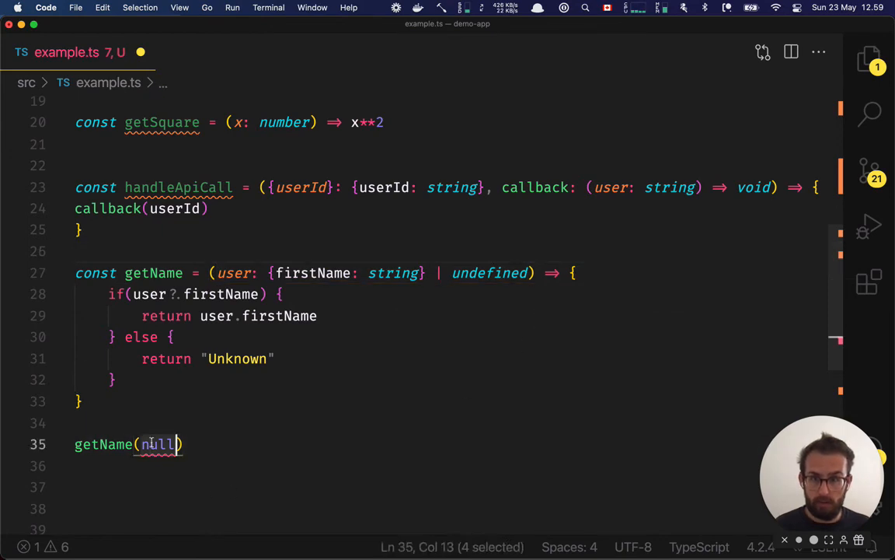
{"action": "type", "text": "undefin"}
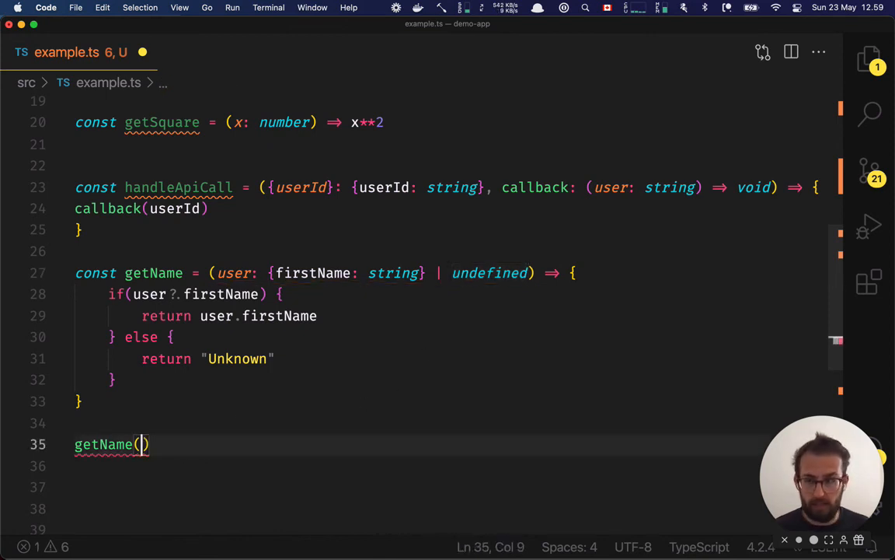
{"action": "double_click", "coordinate": [489, 272]}
{"action": "type", "text": "?"}
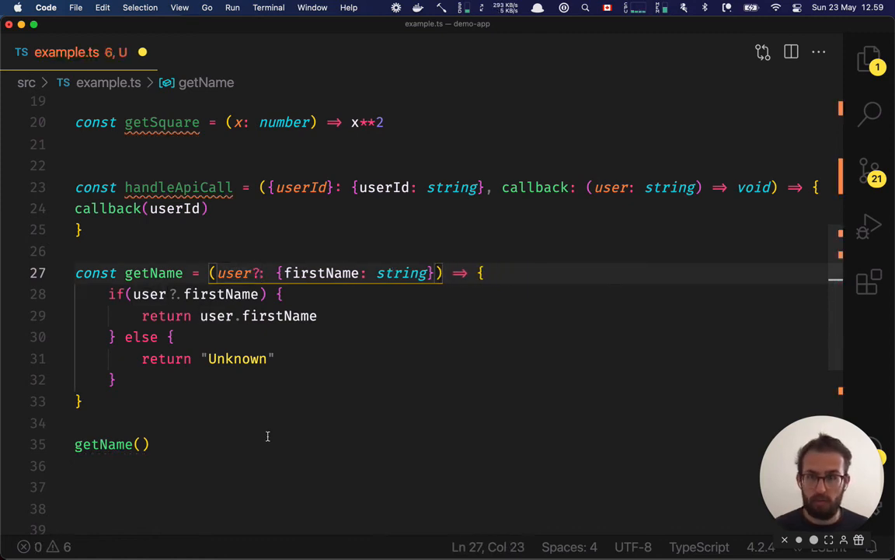
{"action": "left_click", "coordinate": [148, 444]}
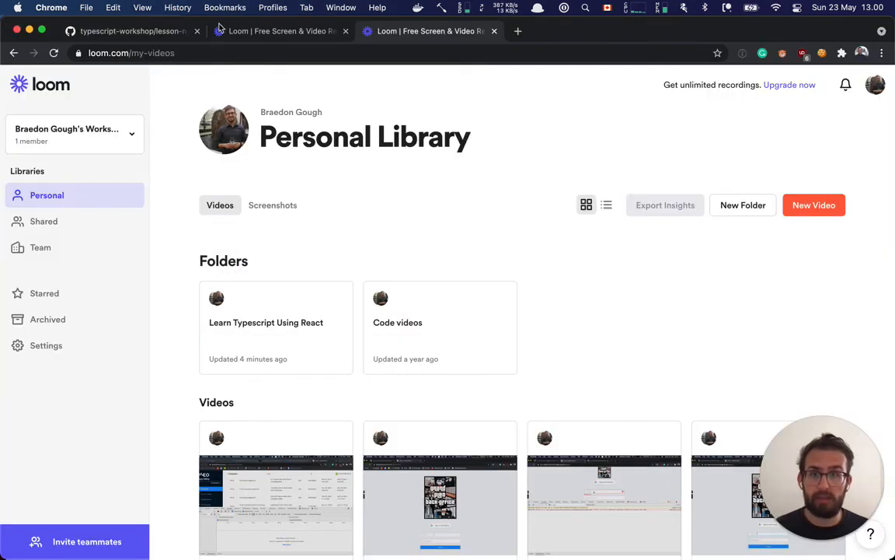
Scroll the GitHub TypeScript lesson notes down to the other types and Type inference sections.
{"action": "left_click", "coordinate": [132, 31]}
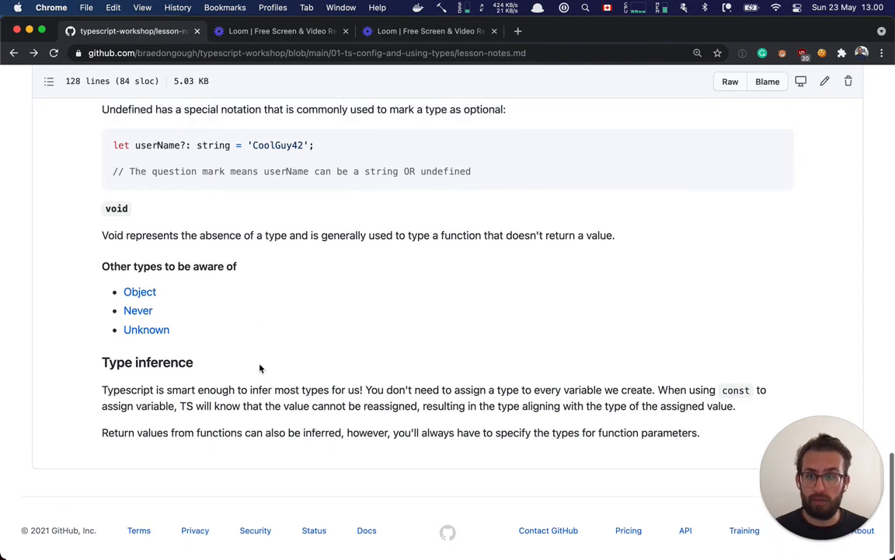
{"action": "scroll", "scroll_direction": "down", "scroll_amount": 3}
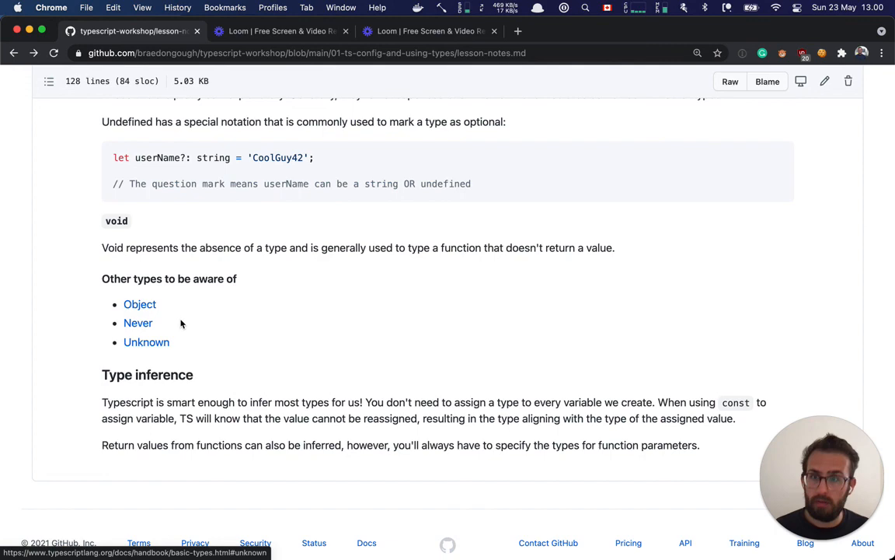
{"action": "scroll", "scroll_direction": "down", "scroll_amount": 3}
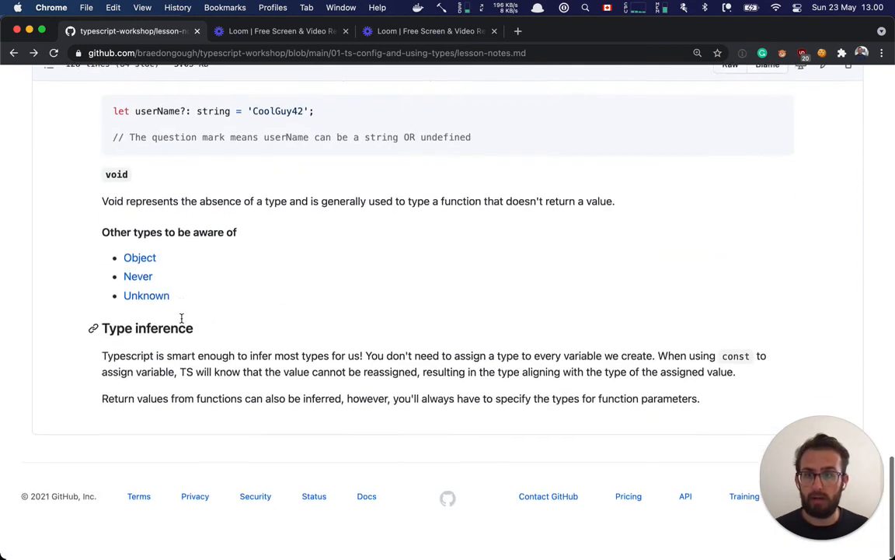